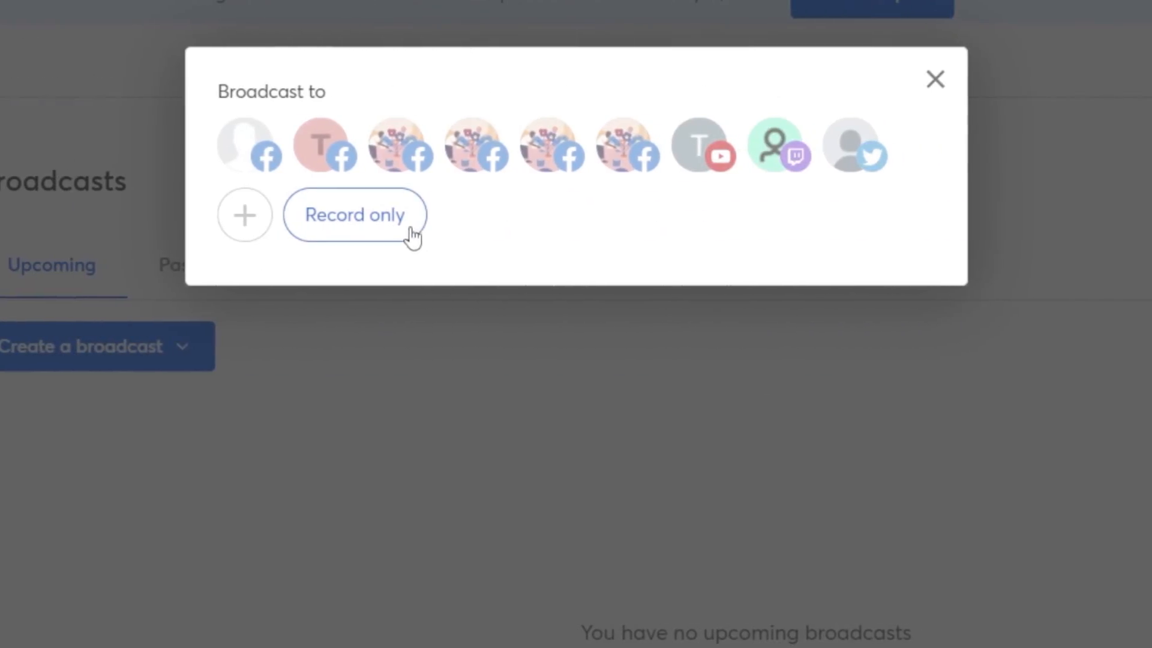
# Step: Create a Record only broadcast from the Broadcast to dialog and enter its studio
pyautogui.click(353, 215)
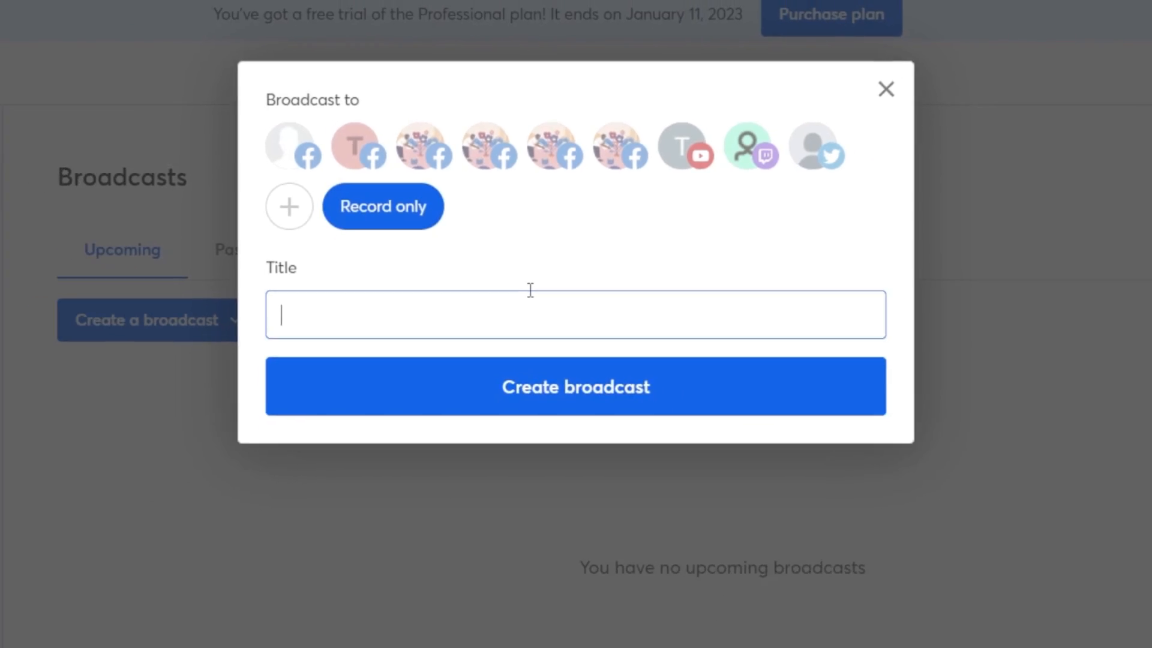
pyautogui.click(574, 387)
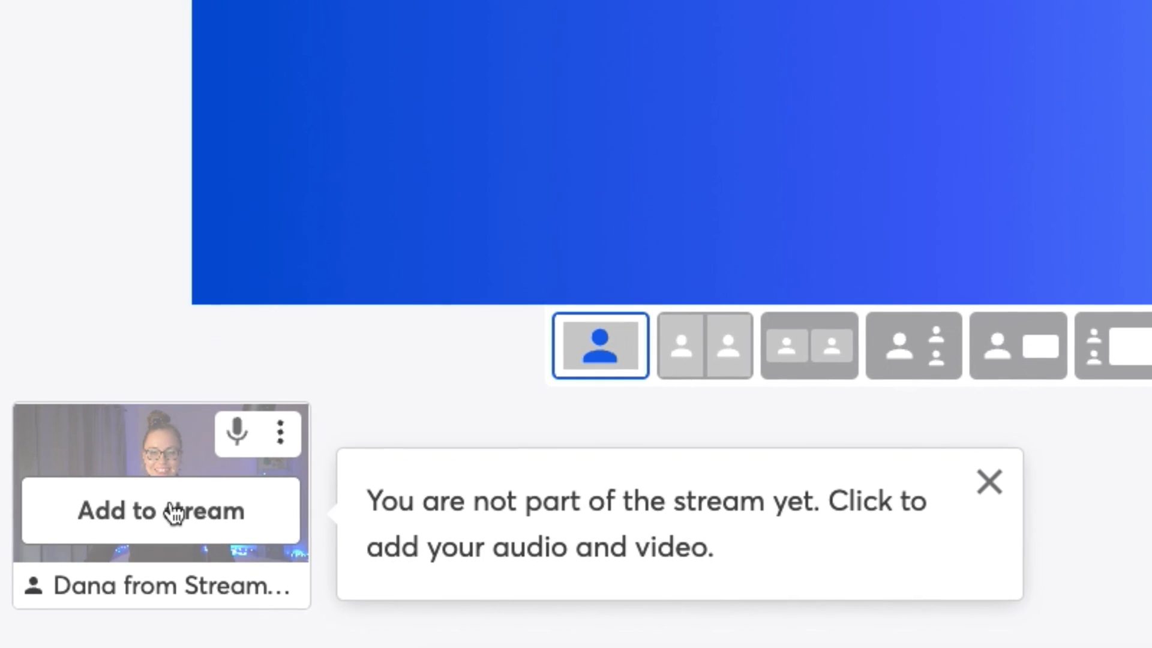
# Step: Add your own camera and audio to the scene, then start and confirm the recording
pyautogui.click(160, 511)
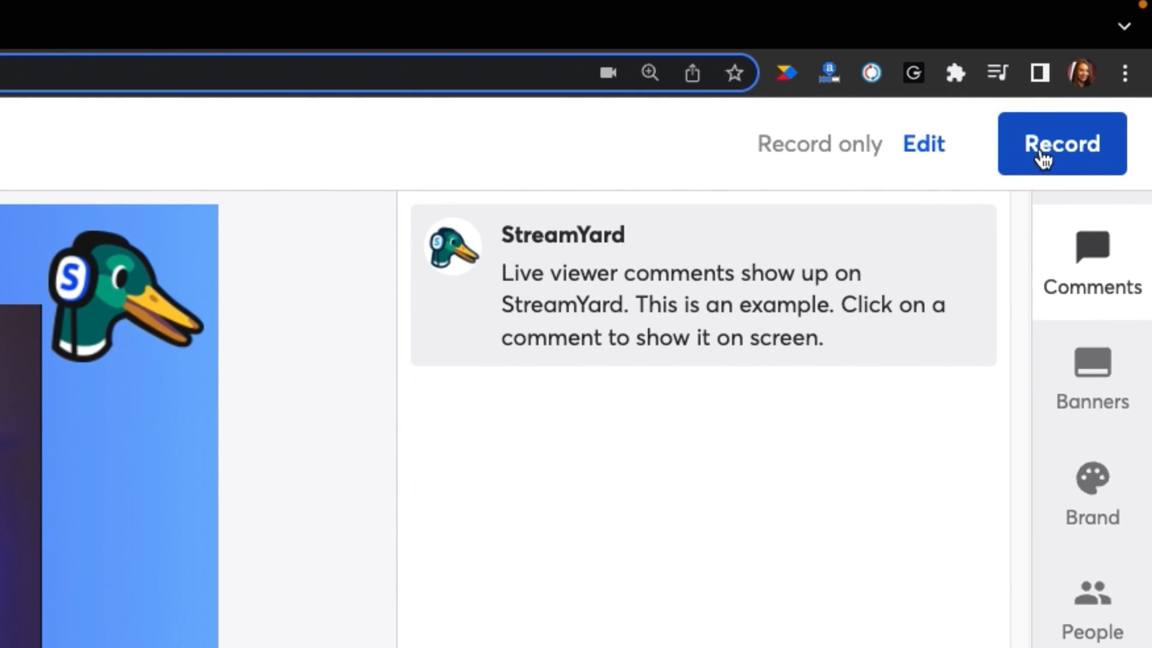
pyautogui.click(1061, 143)
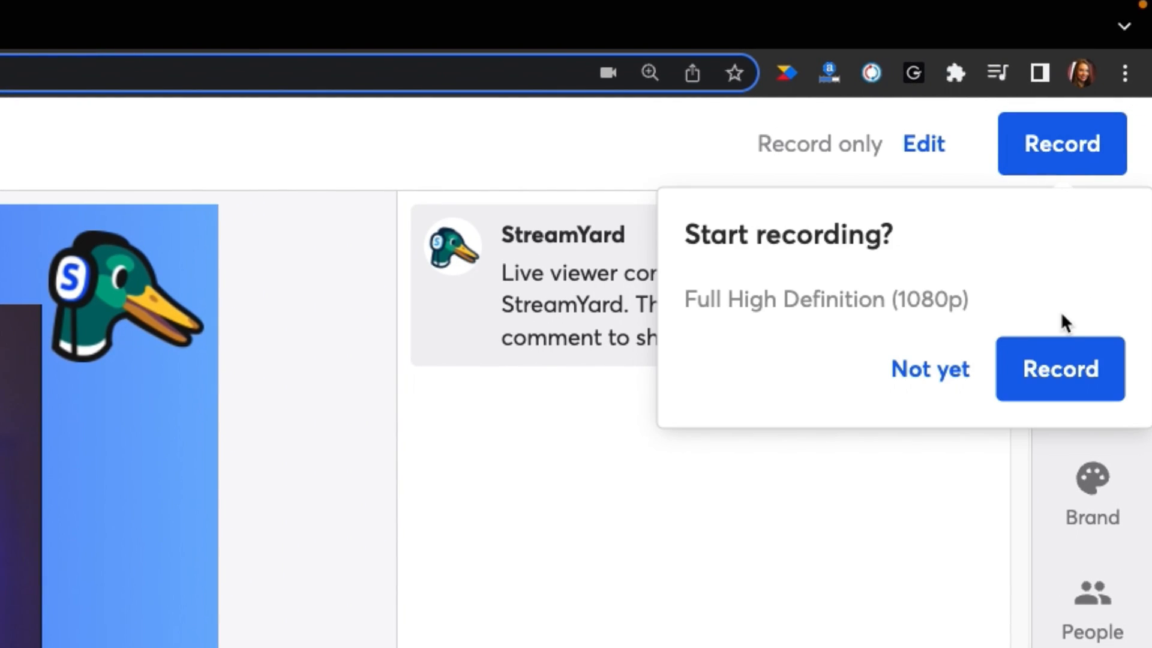
pyautogui.click(1060, 368)
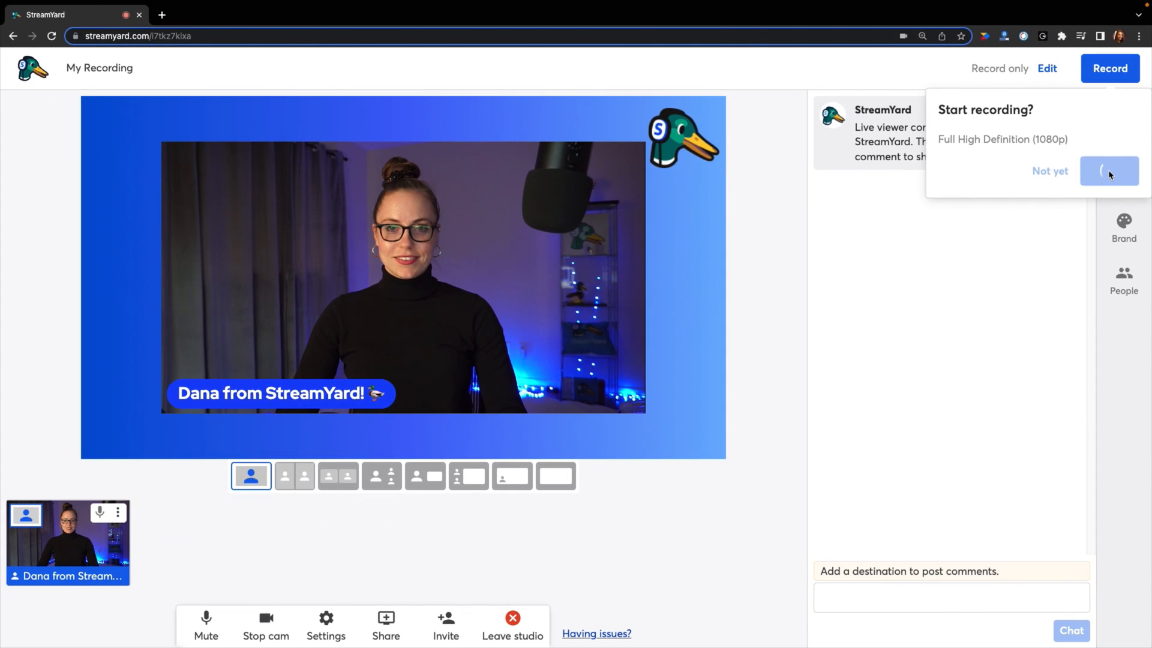
pyautogui.click(1109, 171)
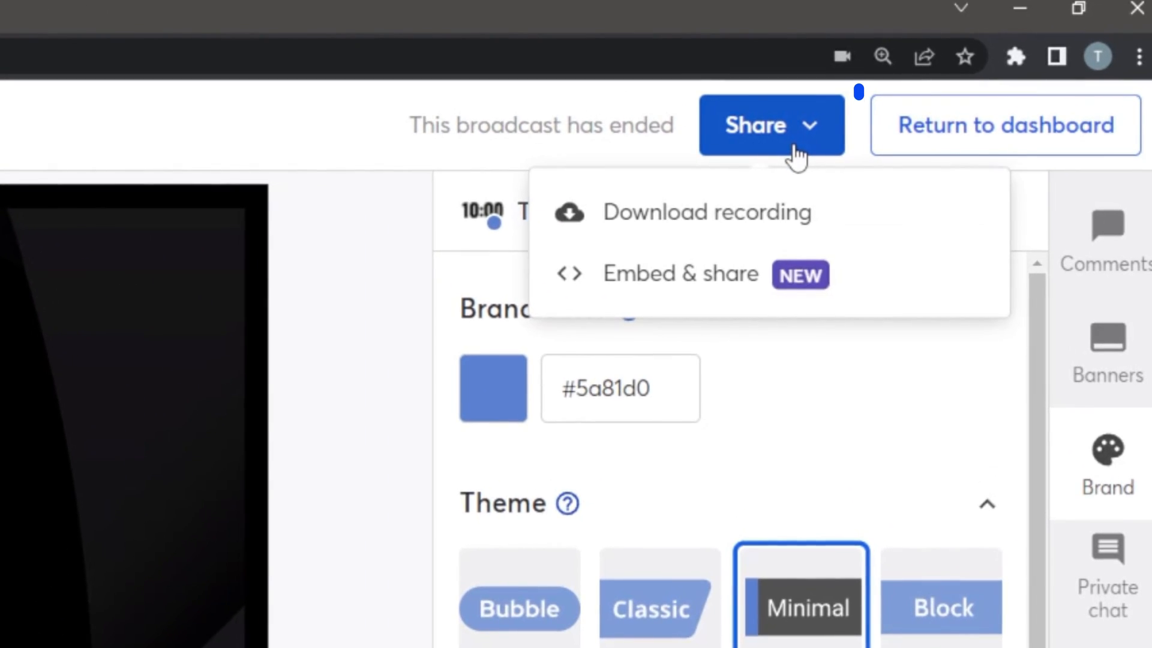
pyautogui.moveTo(826, 246)
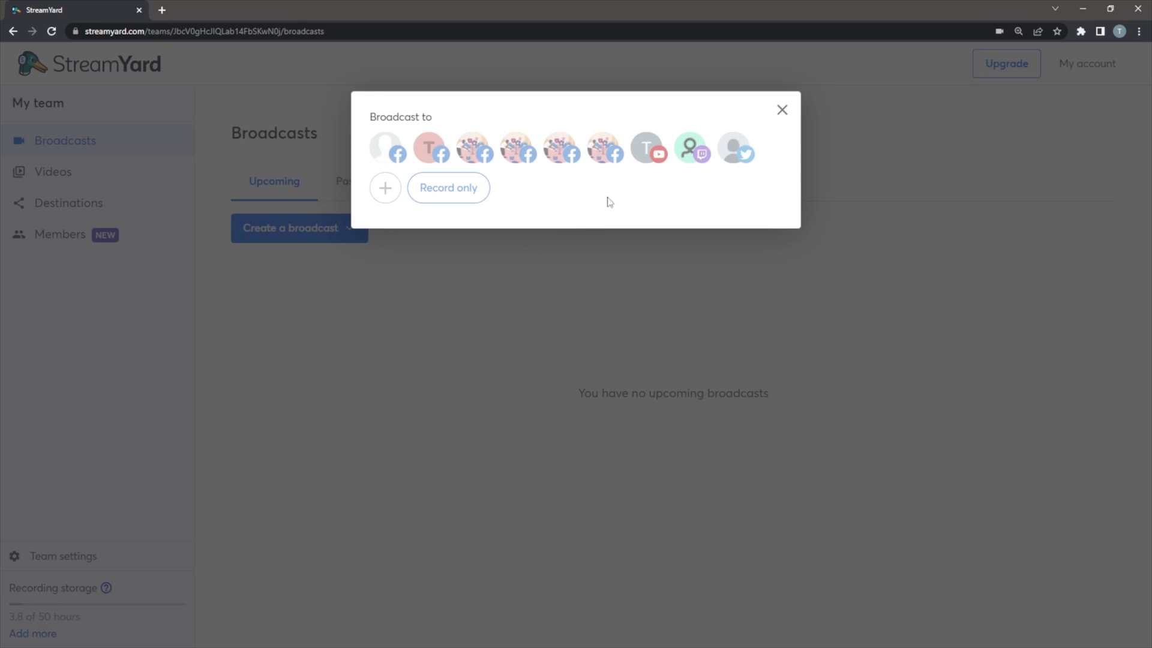
# Step: Create a Private YouTube broadcast titled 'Test' and enter its studio
pyautogui.click(646, 146)
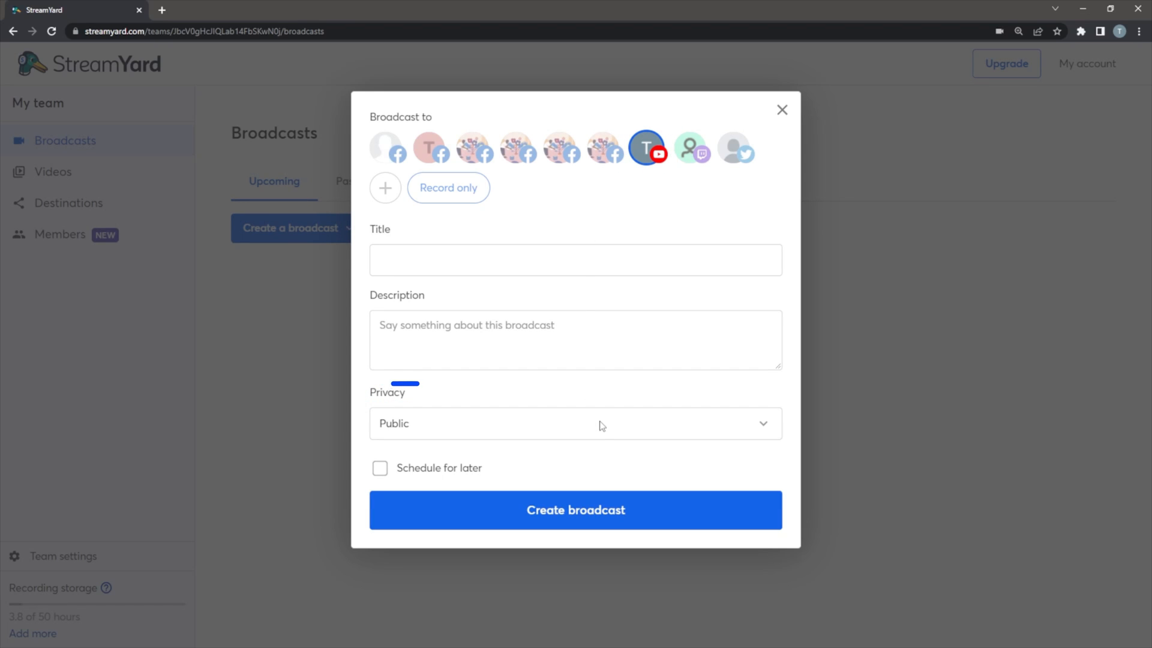
pyautogui.click(575, 424)
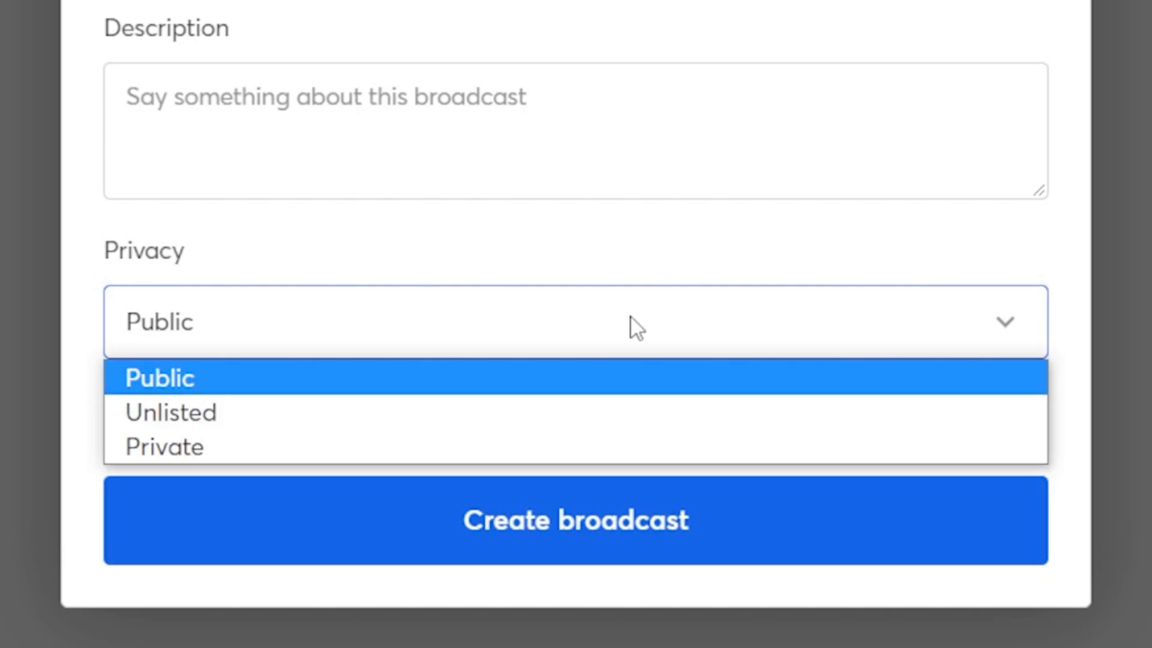
pyautogui.moveTo(626, 446)
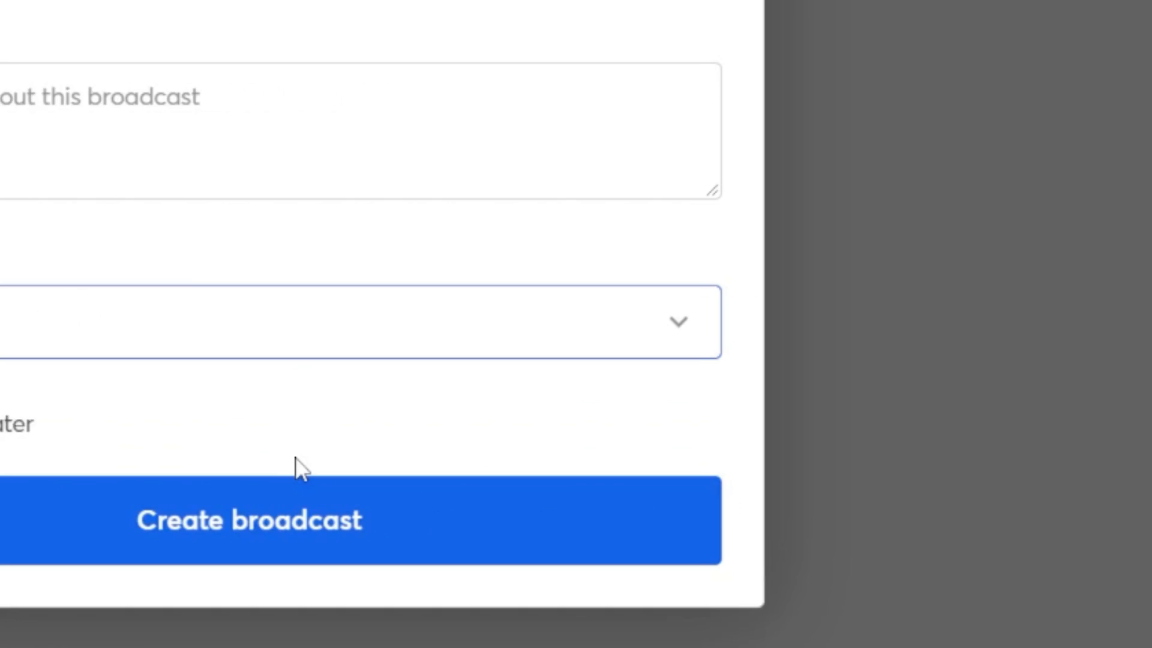
pyautogui.click(248, 520)
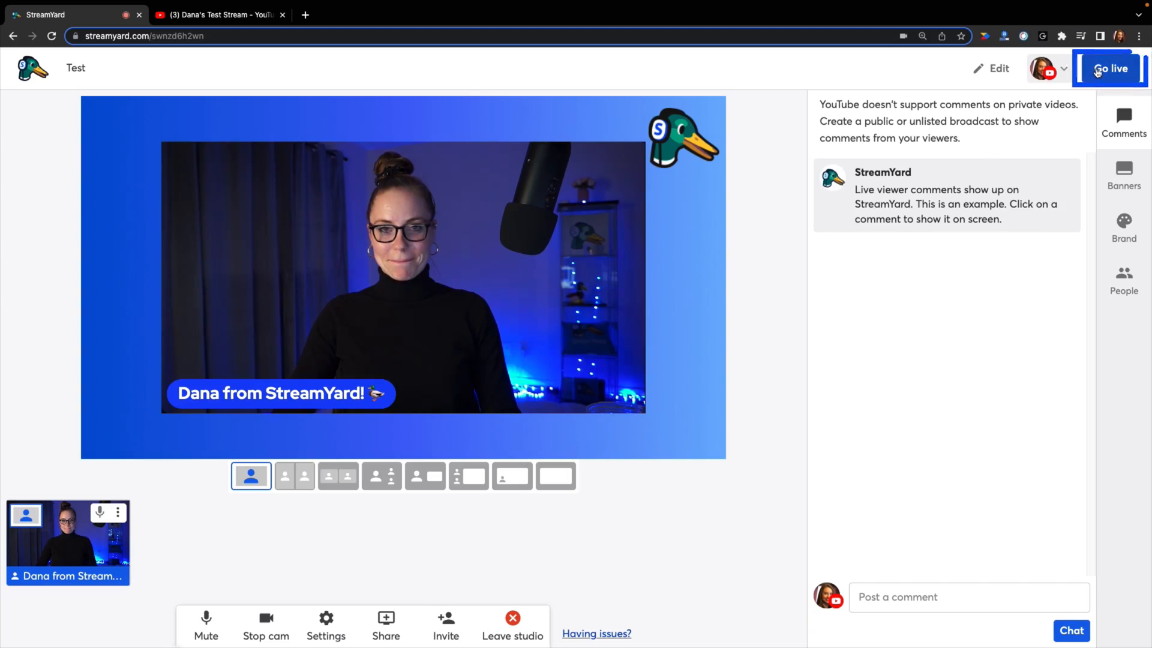
# Step: Go live to YouTube, view the live stream on YouTube, then return and end the broadcast
pyautogui.click(1110, 68)
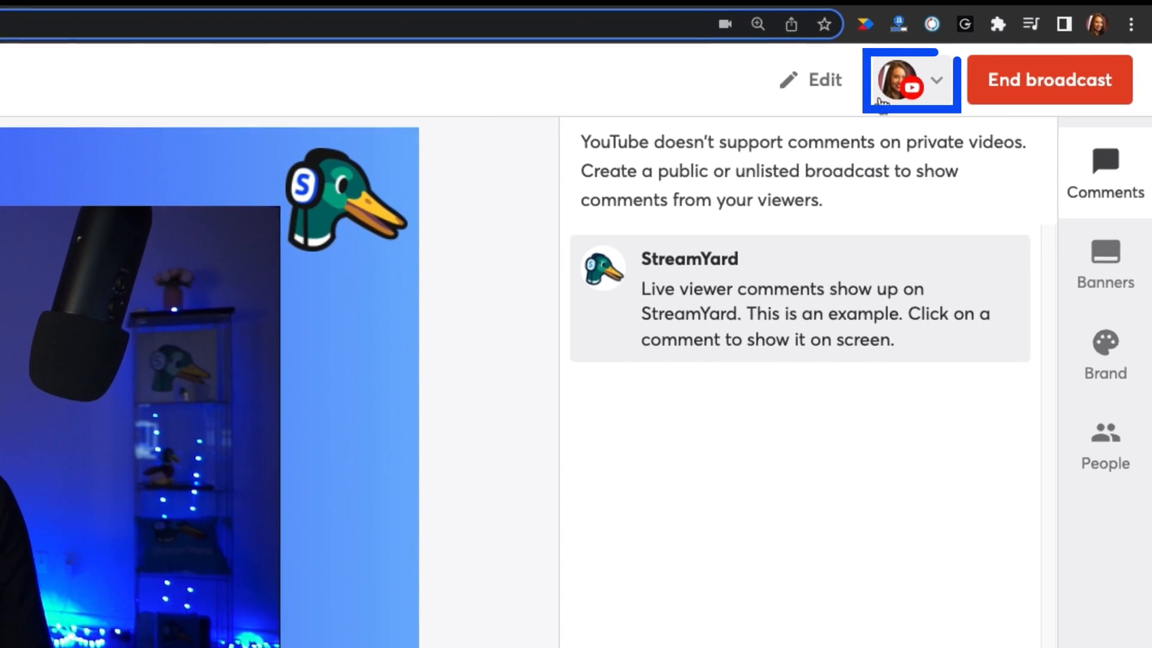
pyautogui.click(910, 79)
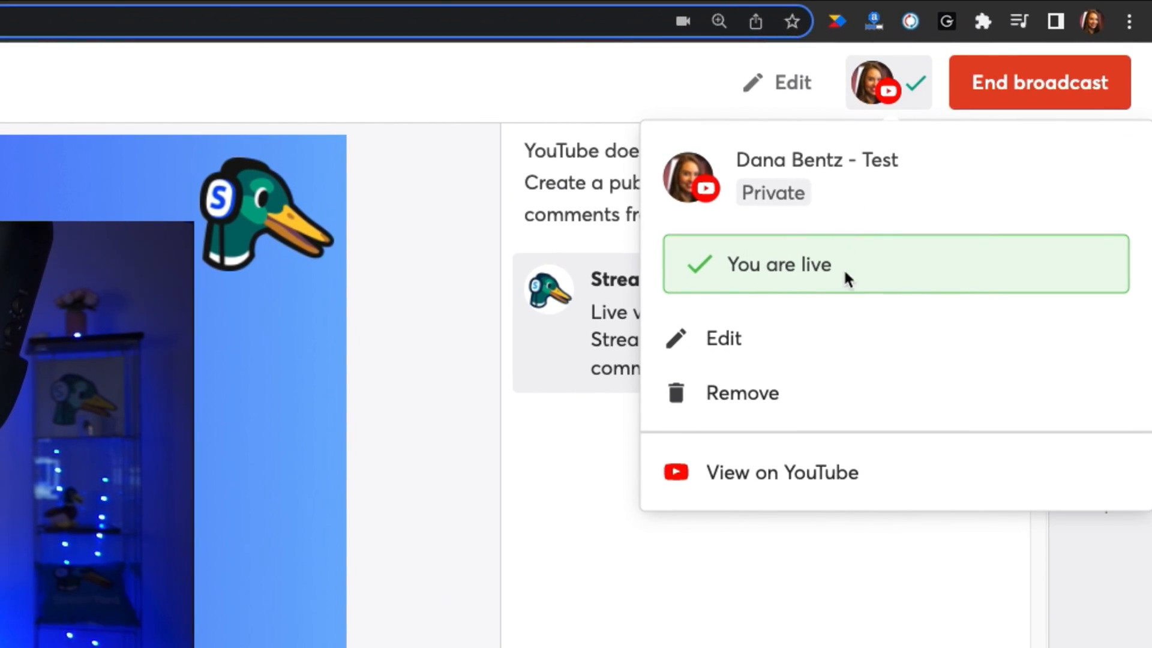
pyautogui.click(781, 473)
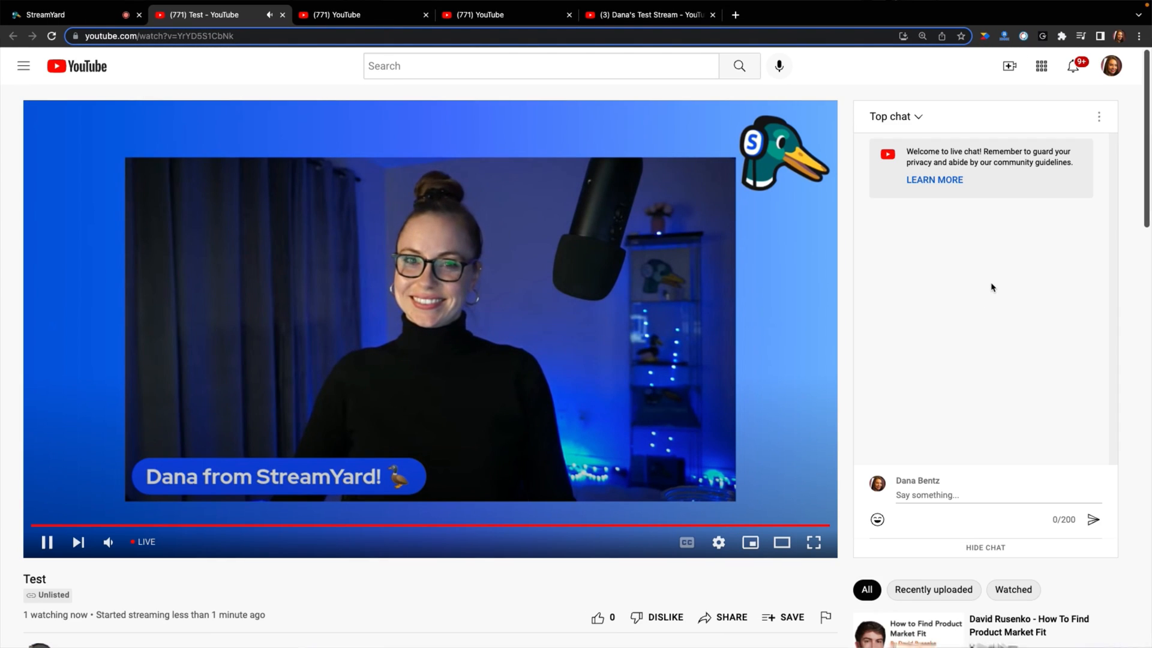
pyautogui.click(66, 15)
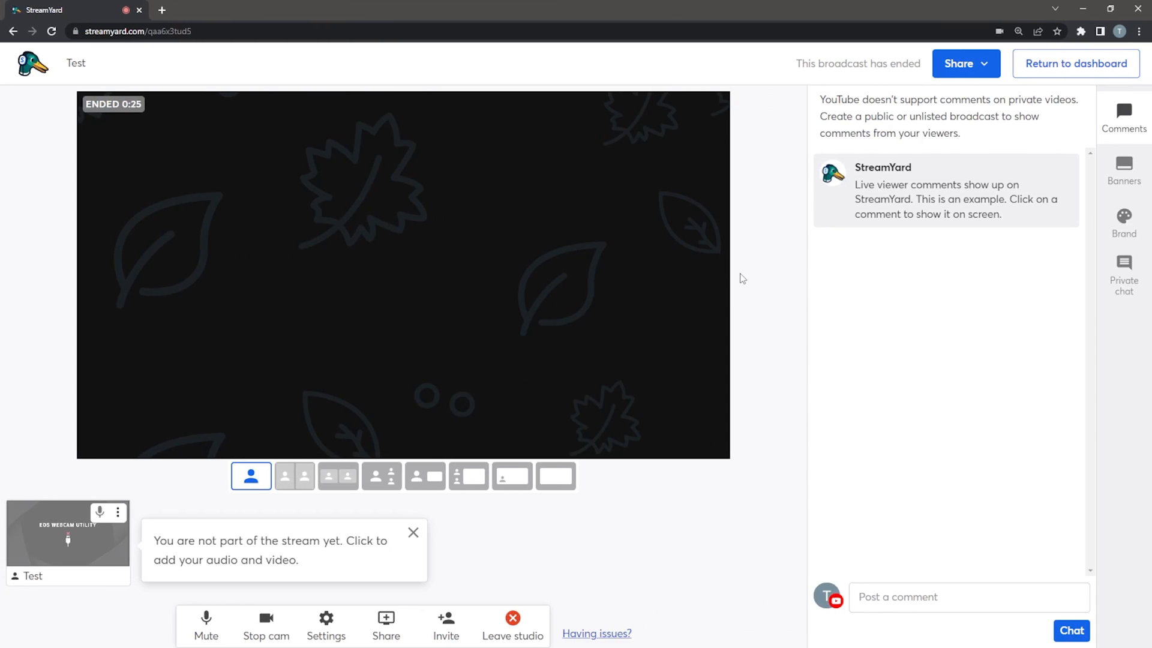
pyautogui.moveTo(752, 295)
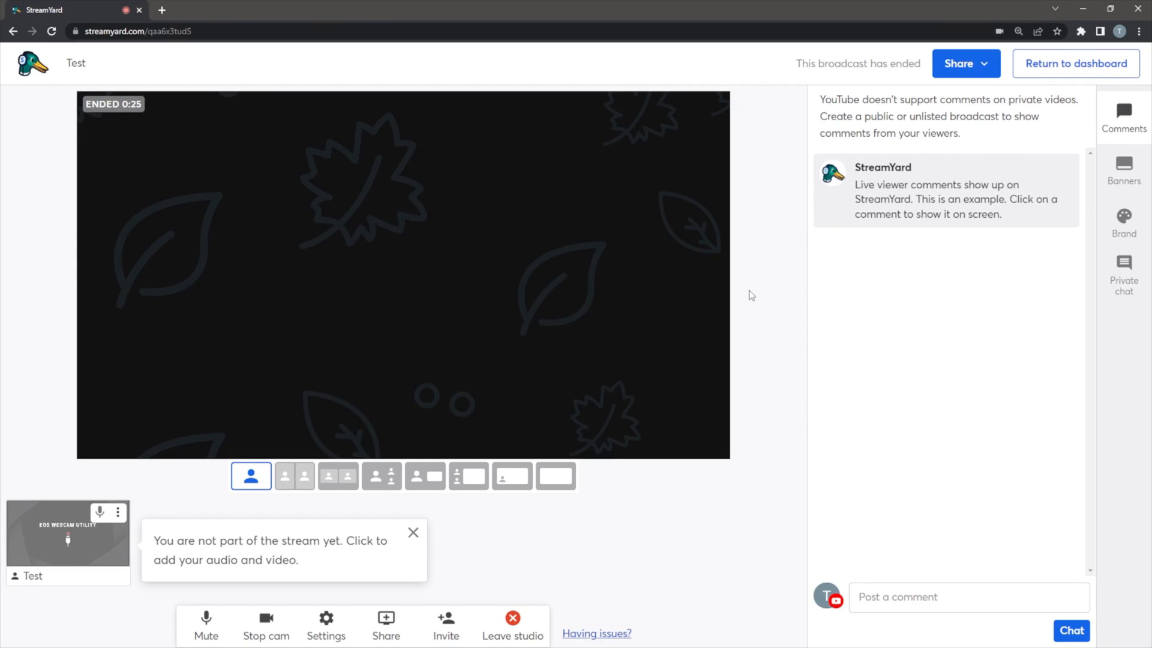
# Step: Bring up the Download your recording dialog via Share for the ended broadcast
pyautogui.click(960, 64)
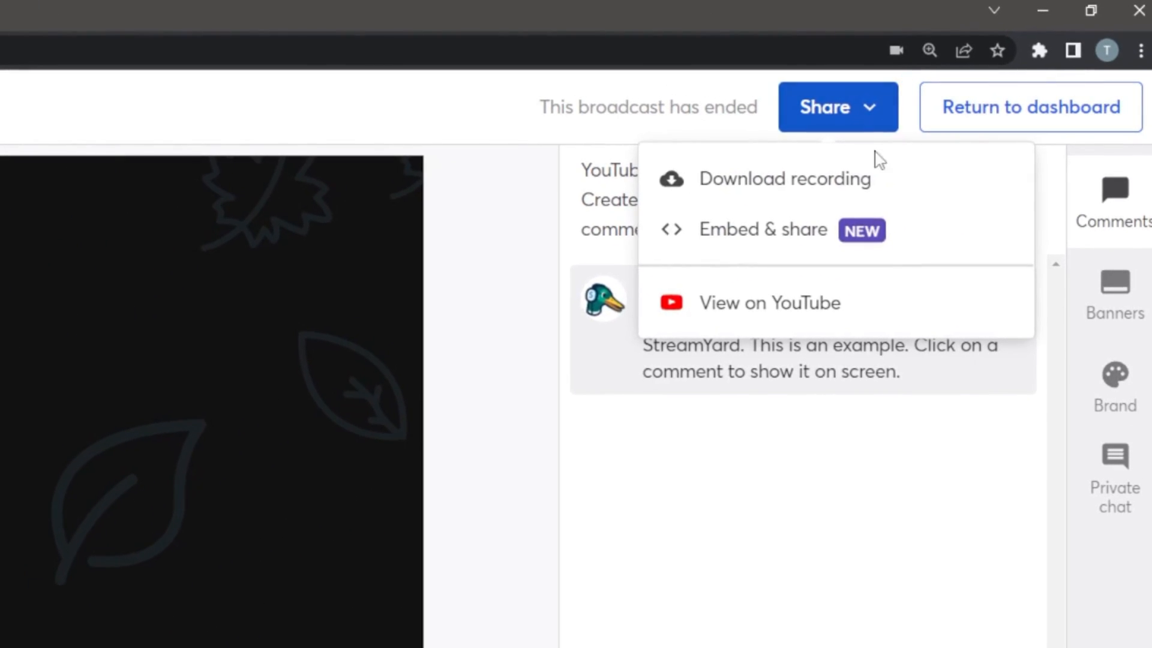
pyautogui.click(784, 179)
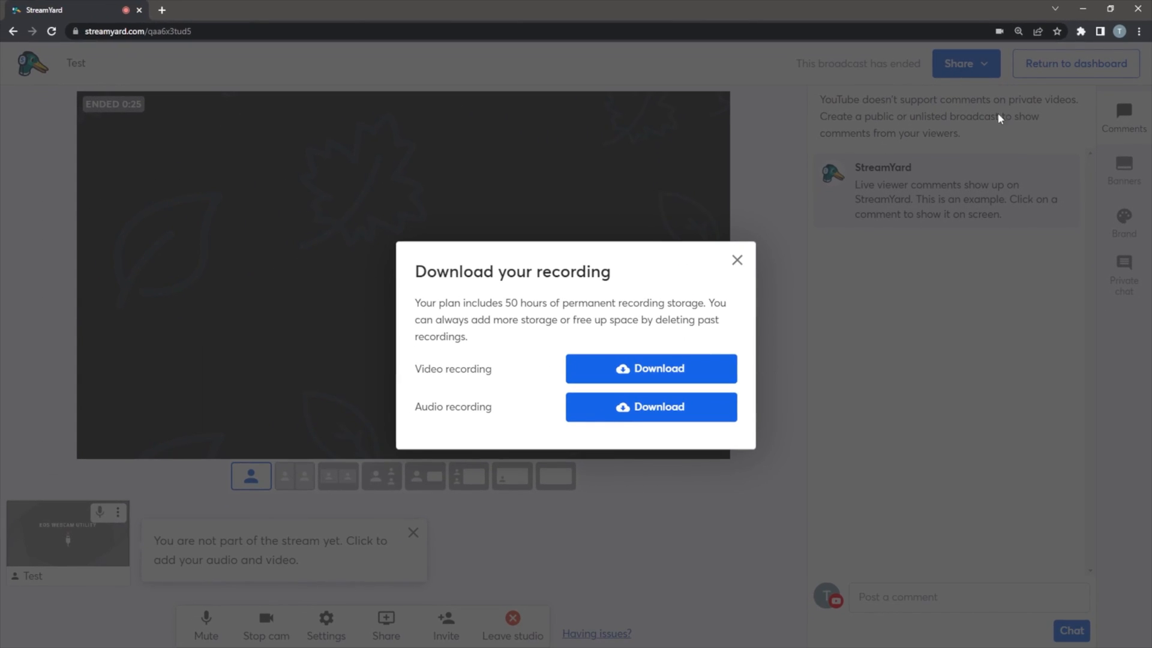